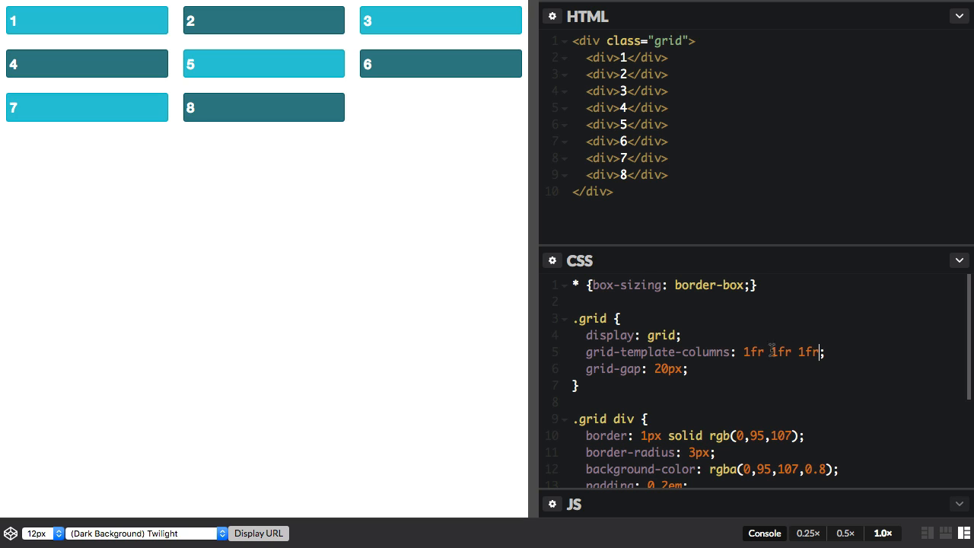
Replace '1fr 1fr 1fr' in grid-template-columns with 'repeat(3, 1fr)'
drag(824, 351, 743, 352)
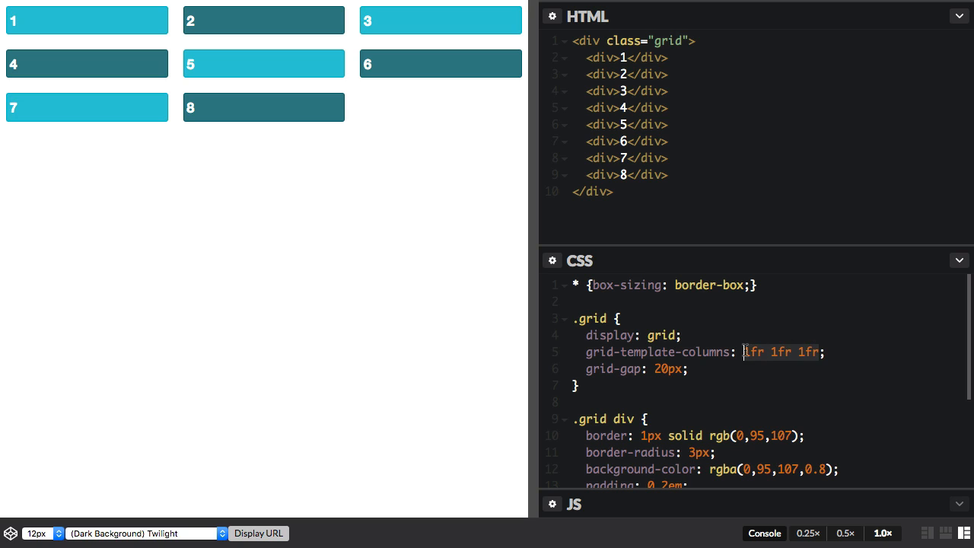
text(e)
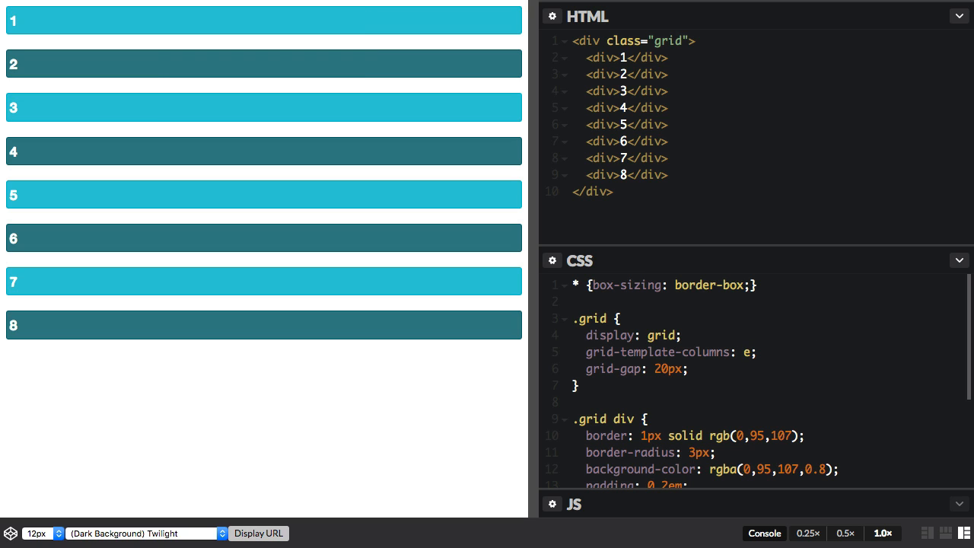
text(rep)
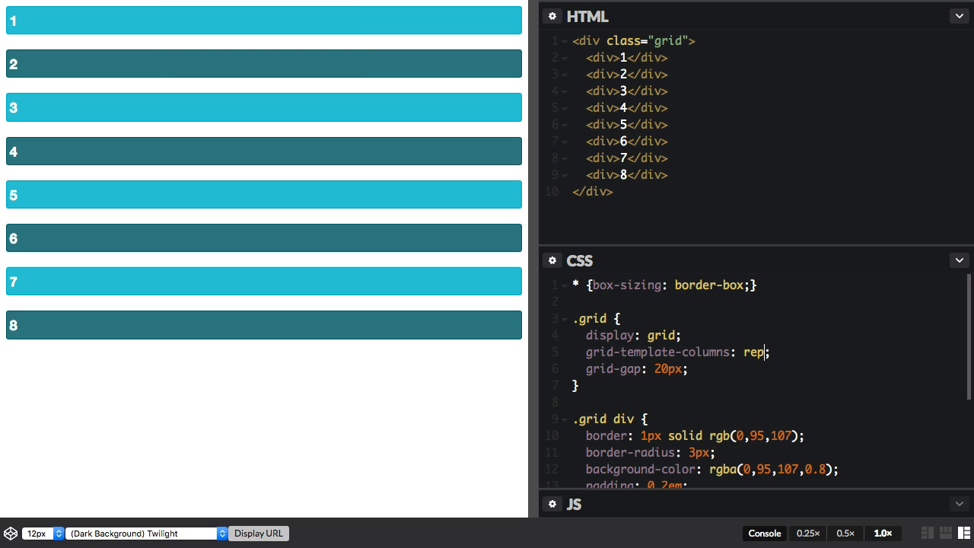
text(eat()
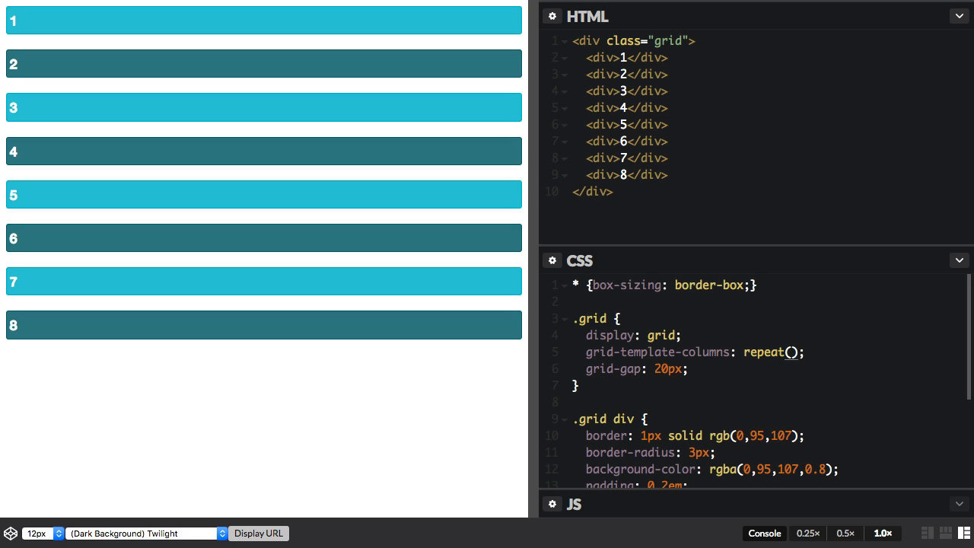
text(3)
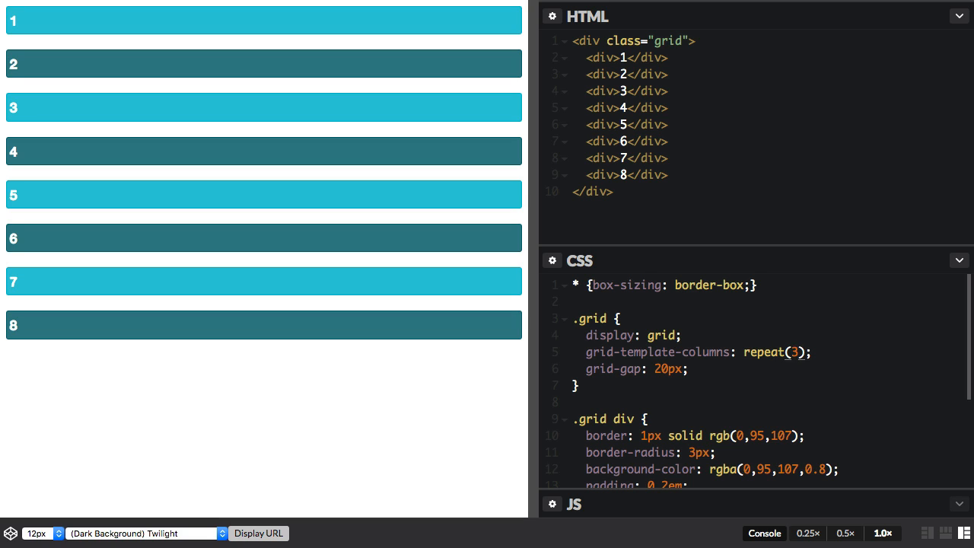
text(, 1f)
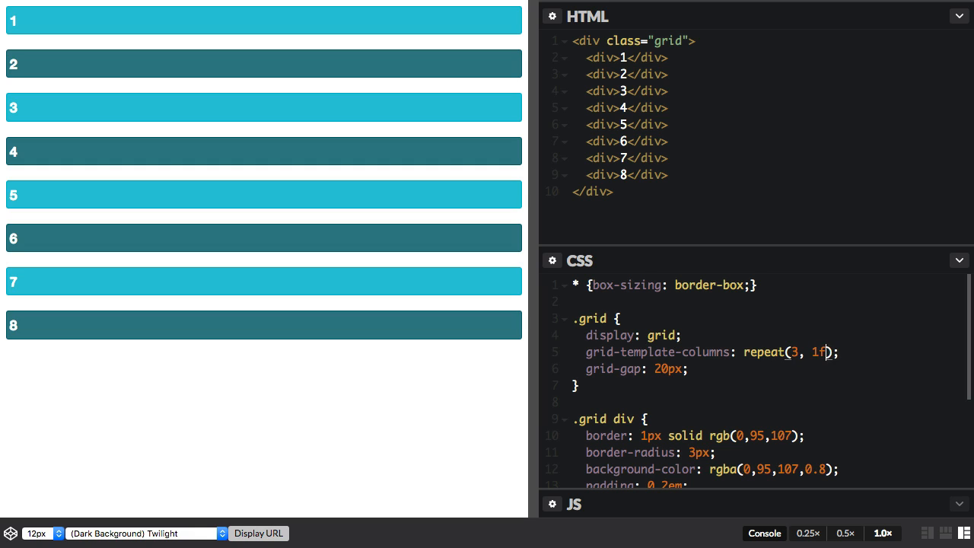
text(r)
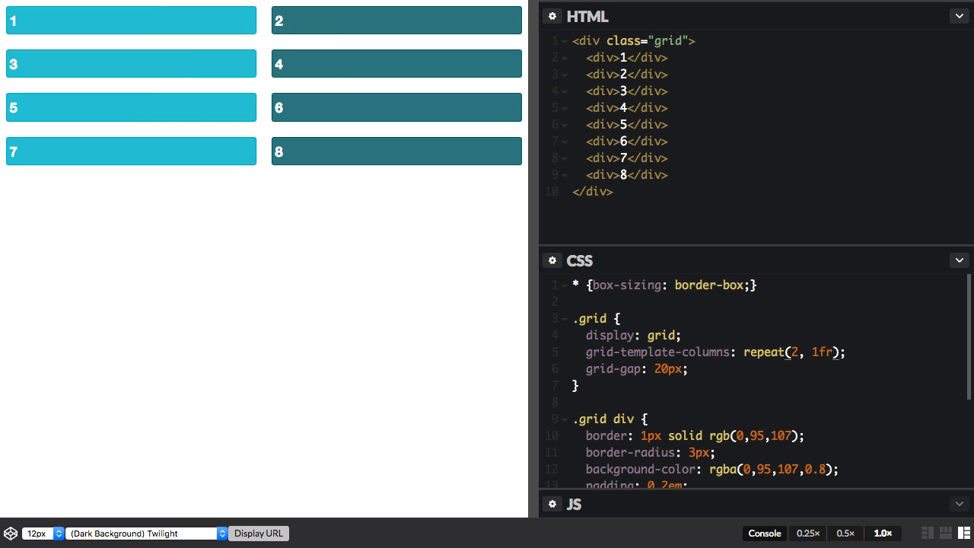
Add '2fr' after '1fr' inside repeat() so it reads repeat(2, 1fr 2fr)
text(2fr)
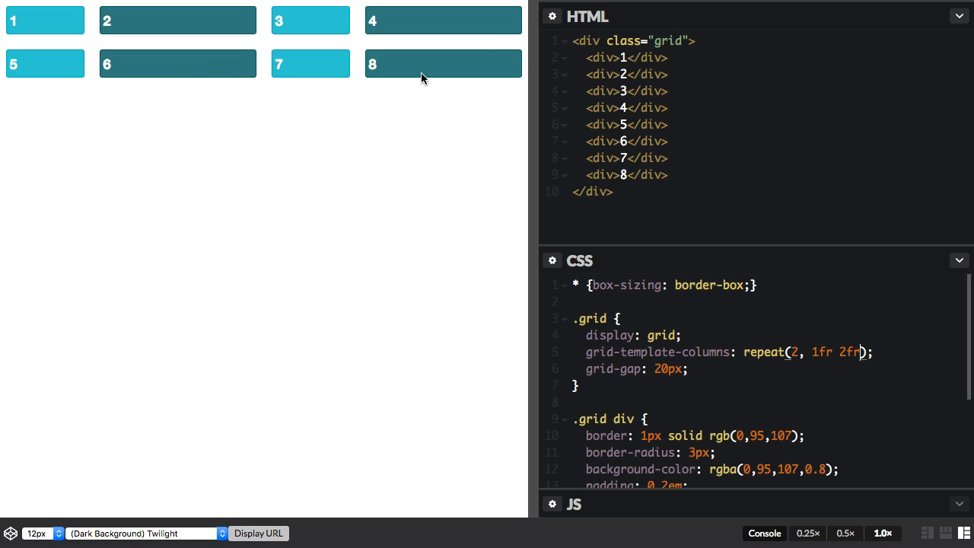
mouse_move(382, 83)
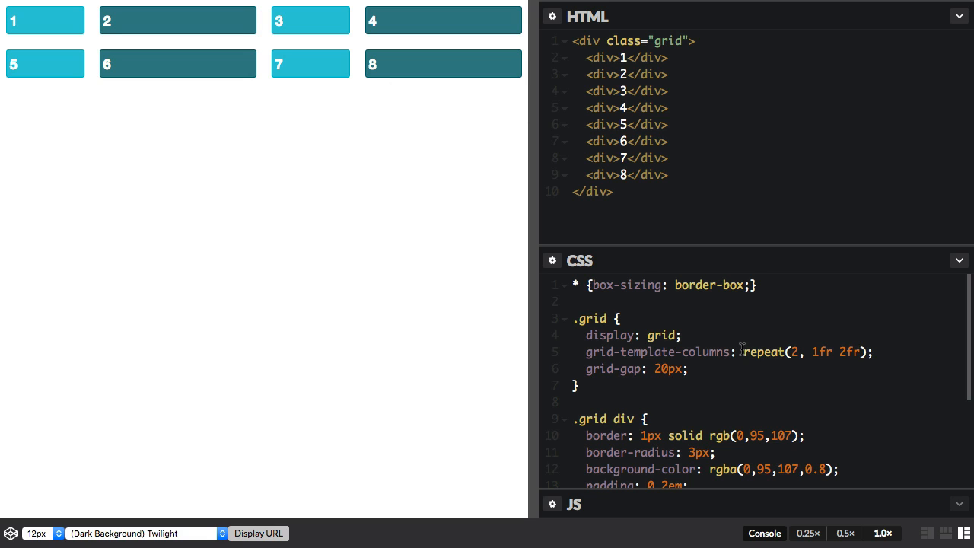
Put '100px' before repeat(), making the template 100px repeat(2, 1fr 2fr)
text(100px)
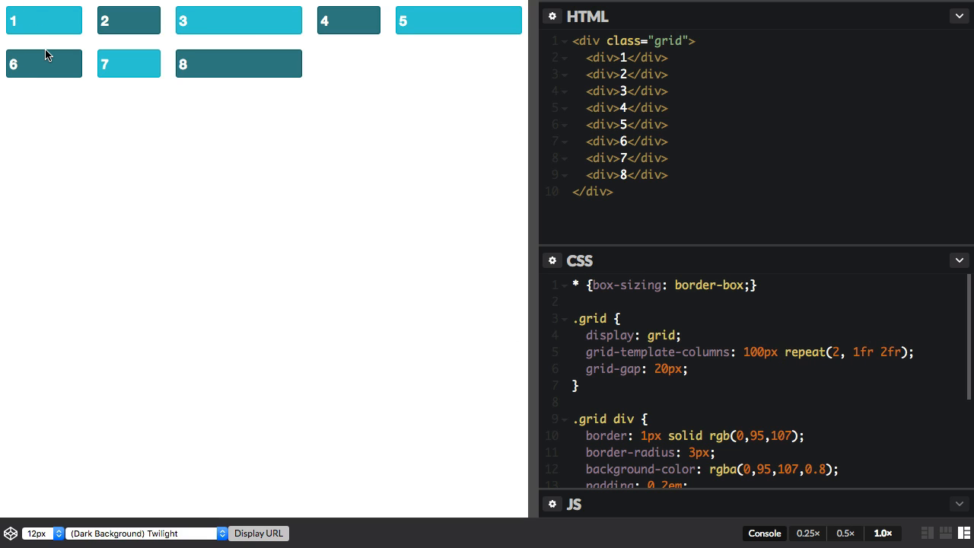
mouse_move(378, 26)
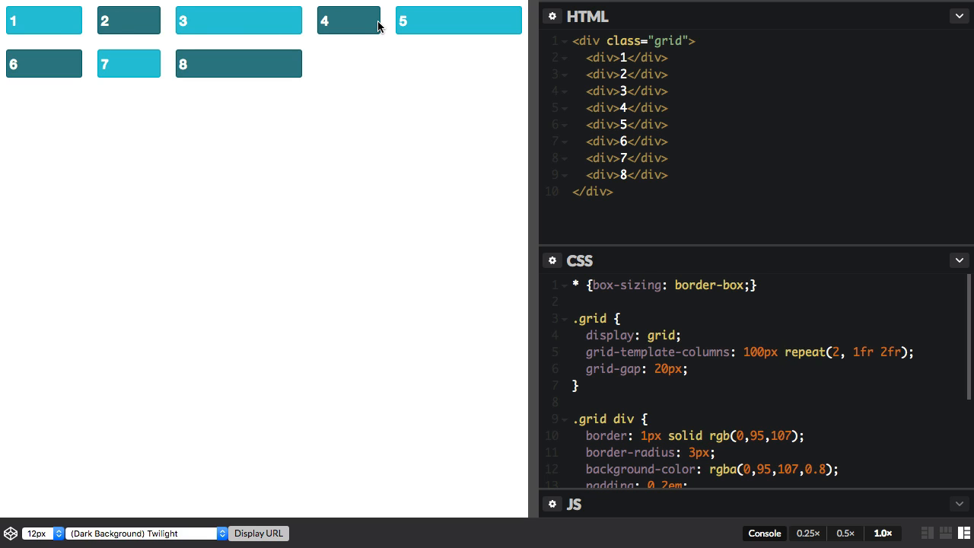